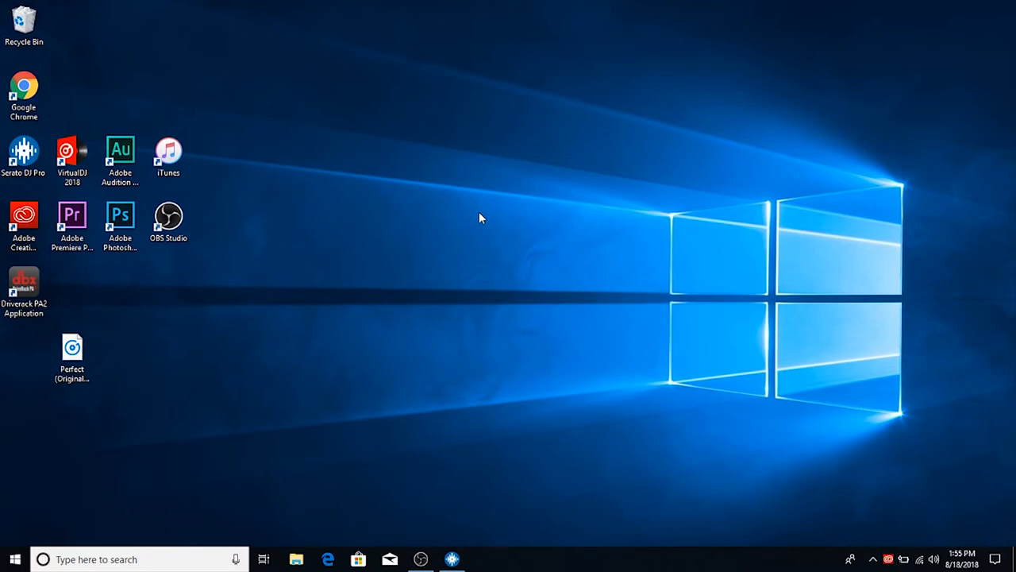
mouse_move(485, 230)
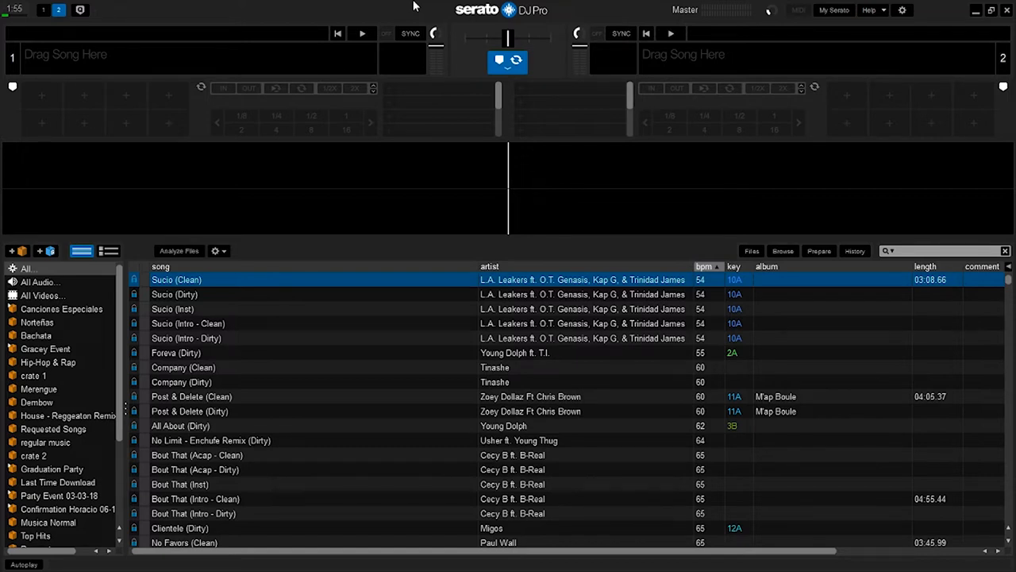
mouse_move(121, 14)
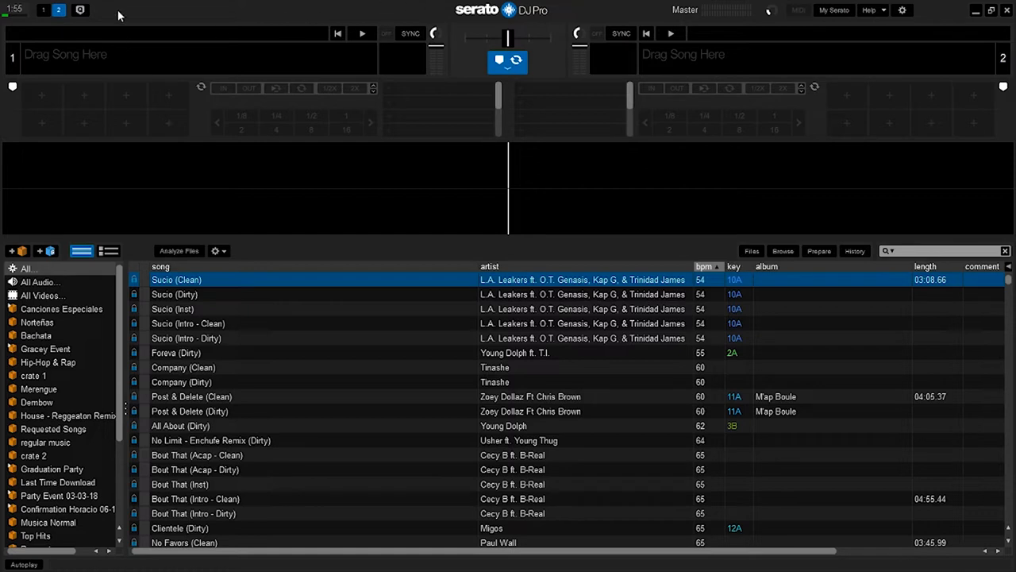
mouse_move(175, 49)
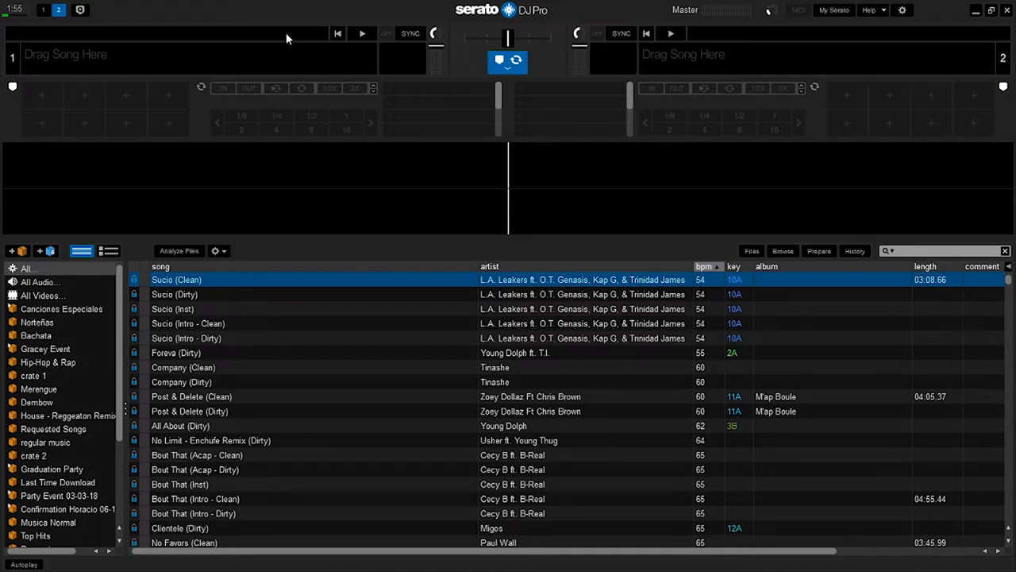
mouse_move(476, 216)
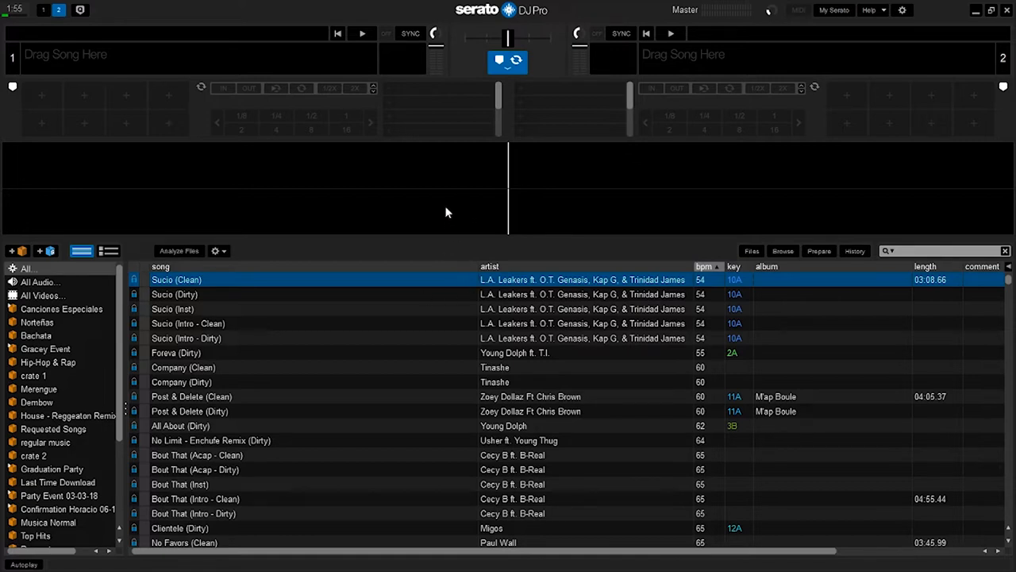
mouse_move(812, 162)
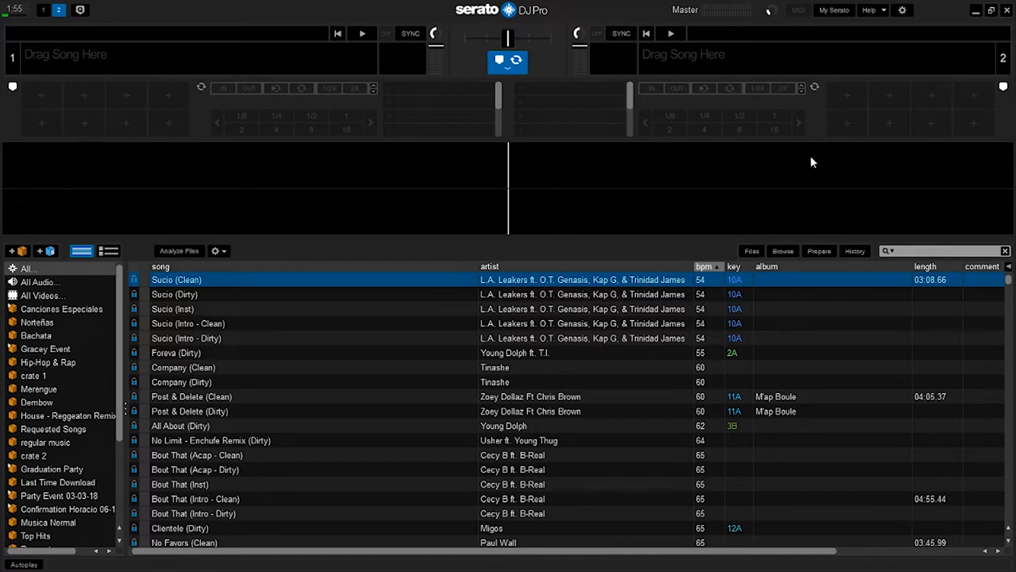
mouse_move(126, 9)
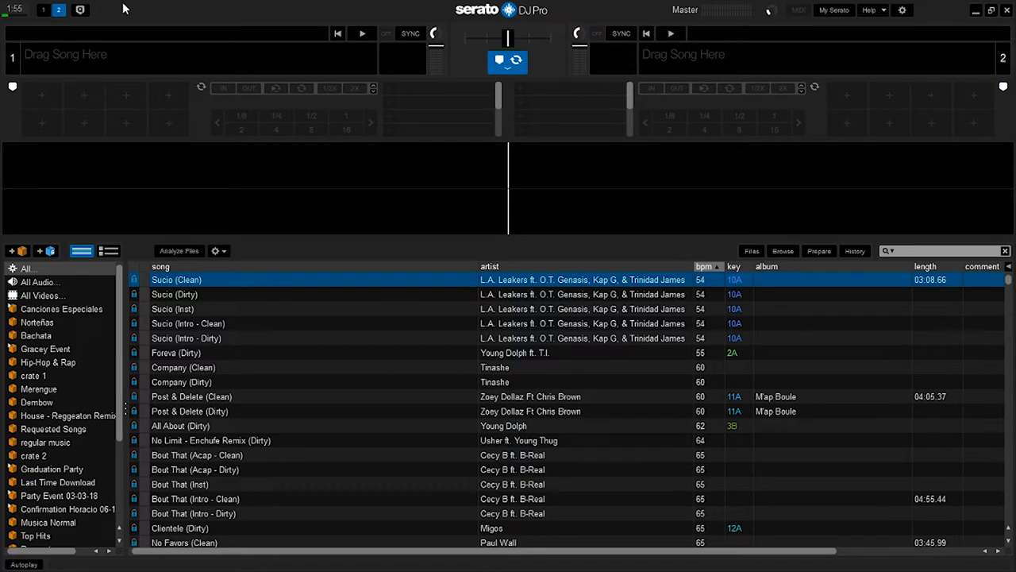
mouse_move(332, 165)
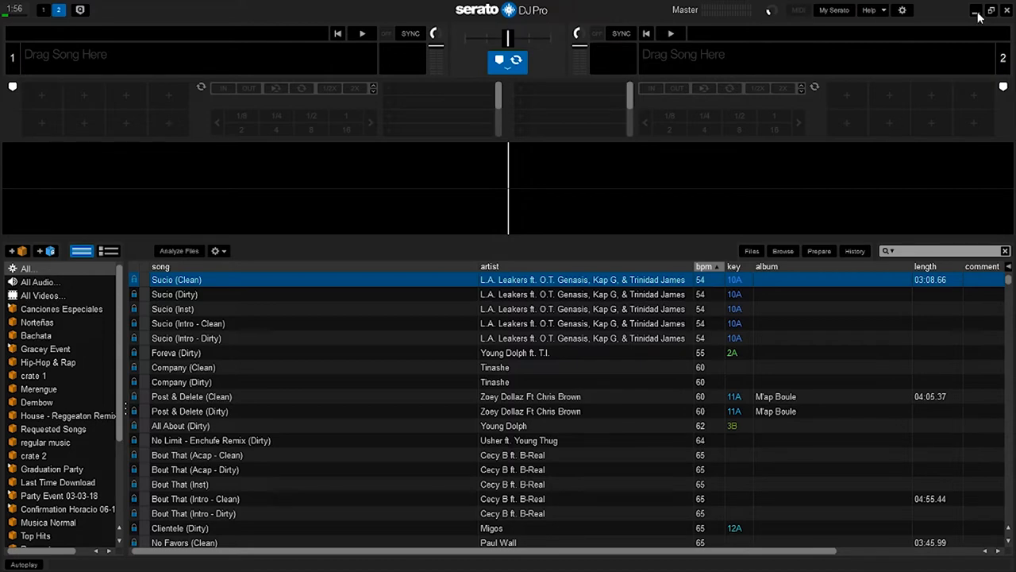
Step: Start Windows Magnifier over Serato, zoom in and back to 100%, and check its settings page
left_click(978, 11)
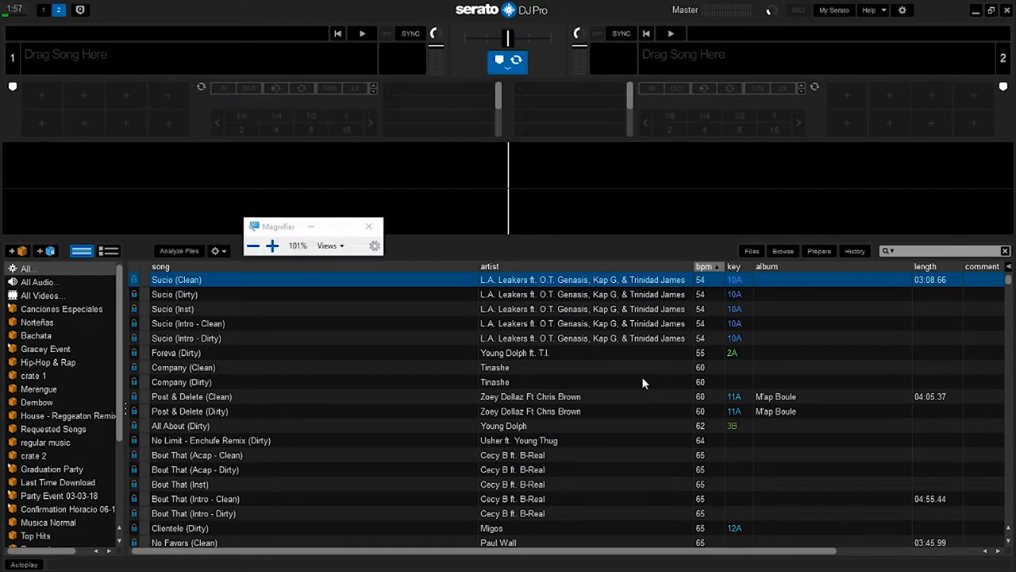
left_click(253, 245)
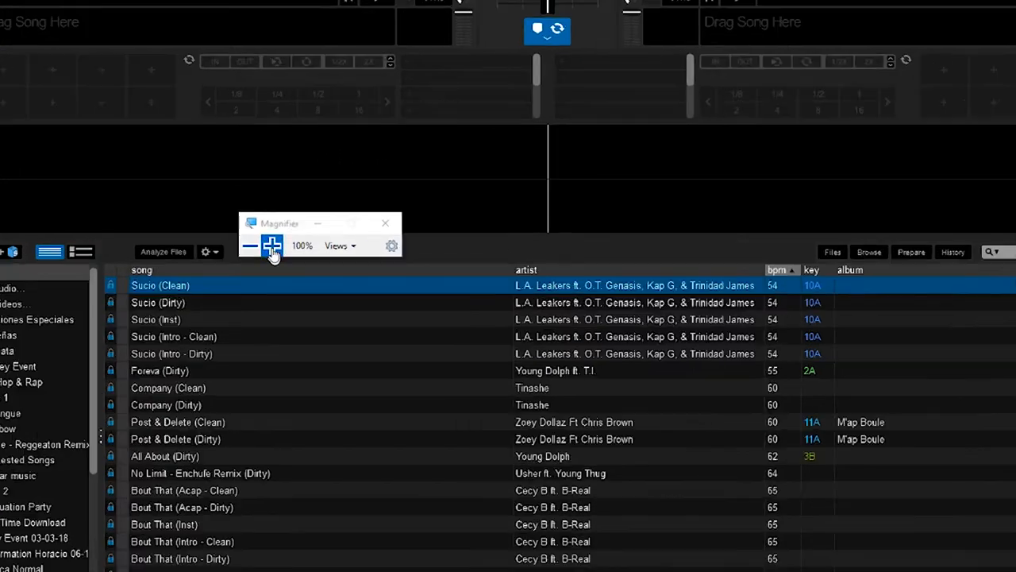
left_click(271, 244)
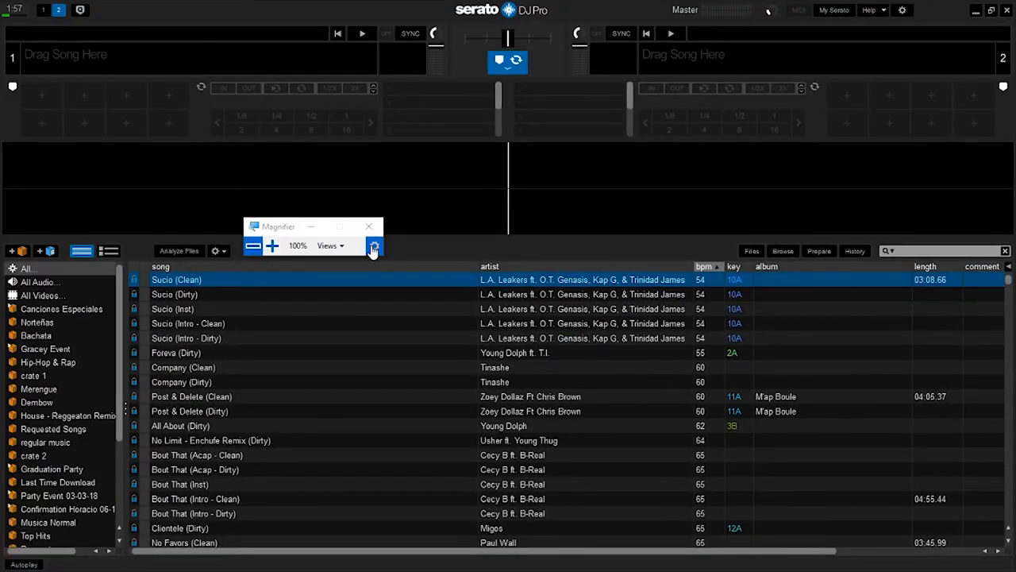
left_click(373, 245)
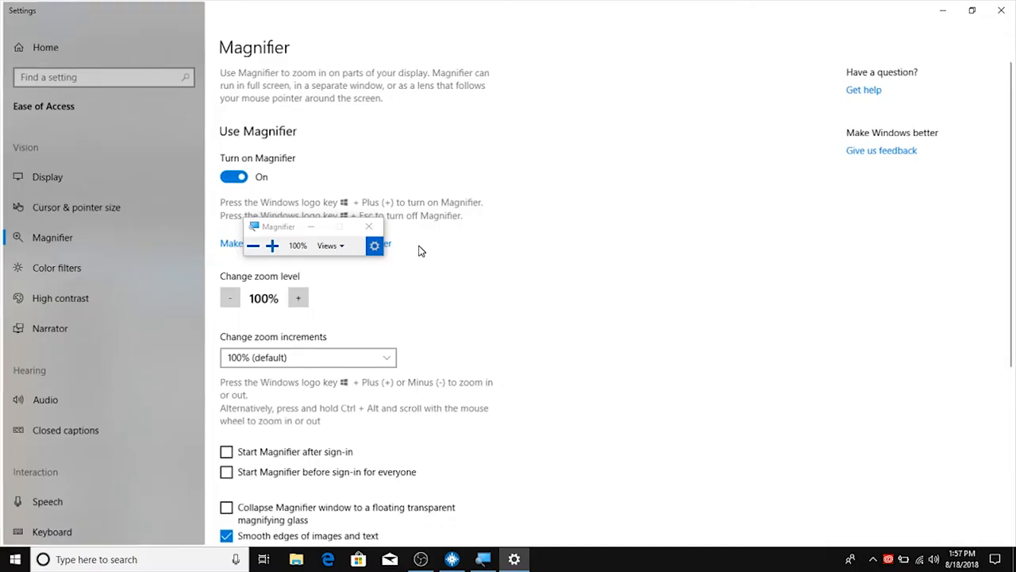
scroll("down", 3)
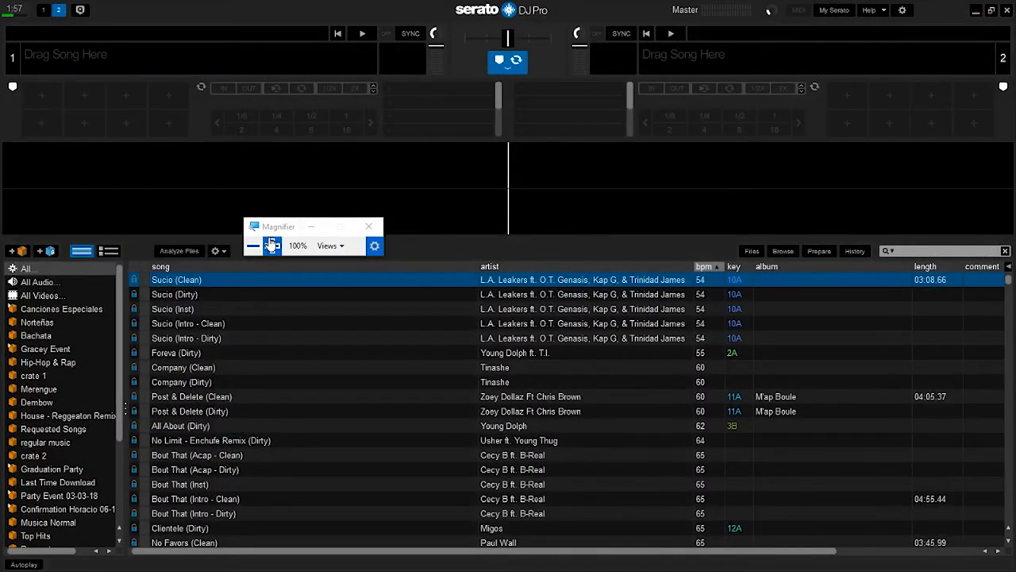
Step: Move and minimize the Magnifier toolbar, hide Serato to the desktop, and switch Magnifier off
left_click_drag(279, 225, 297, 195)
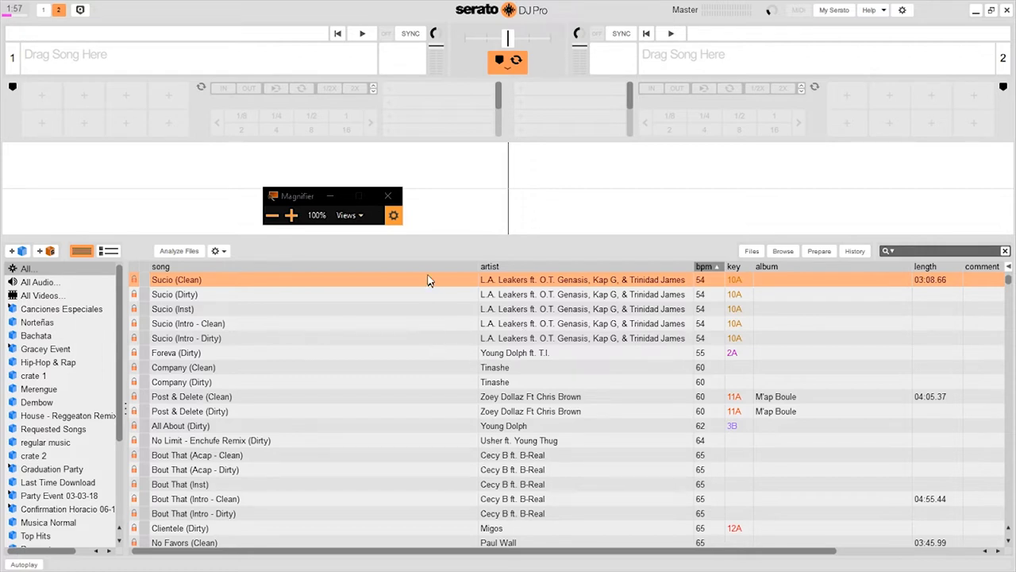
mouse_move(362, 203)
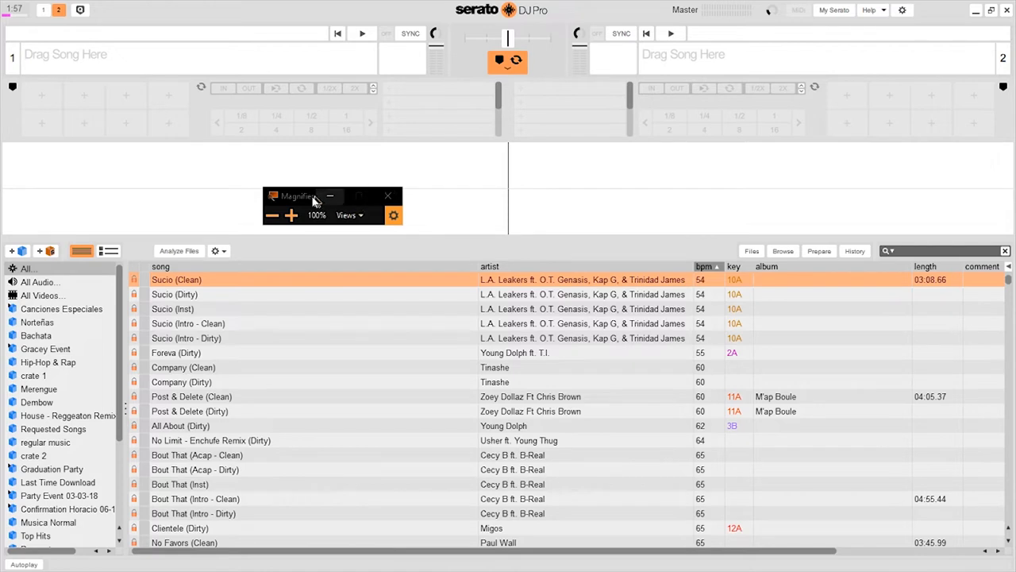
left_click_drag(315, 197, 343, 178)
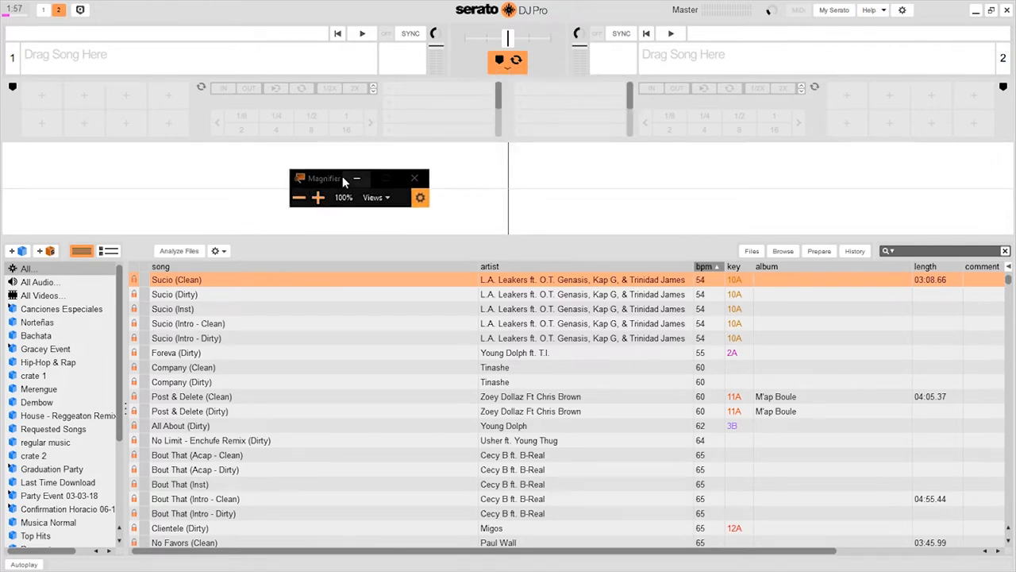
left_click(412, 178)
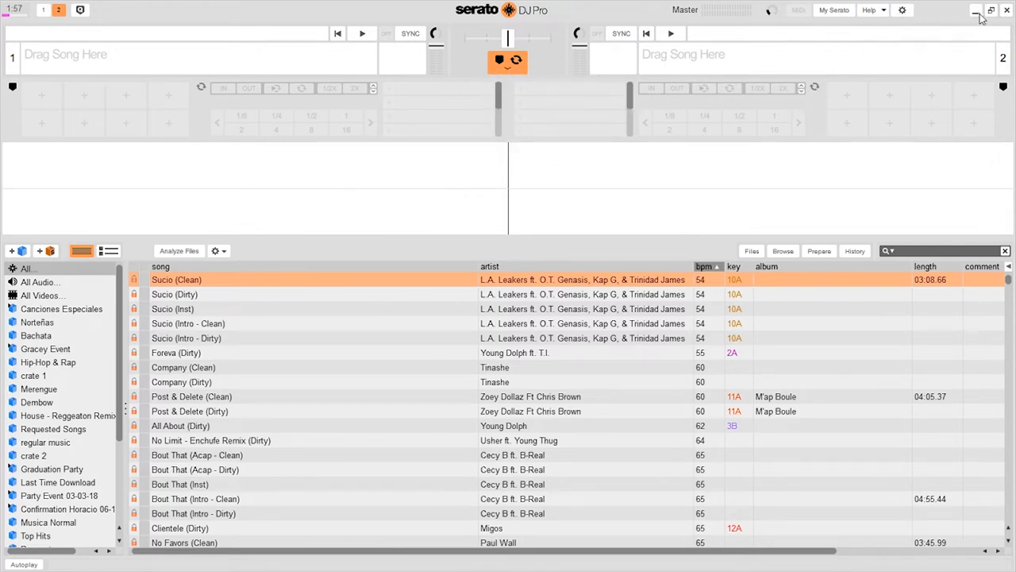
left_click(971, 12)
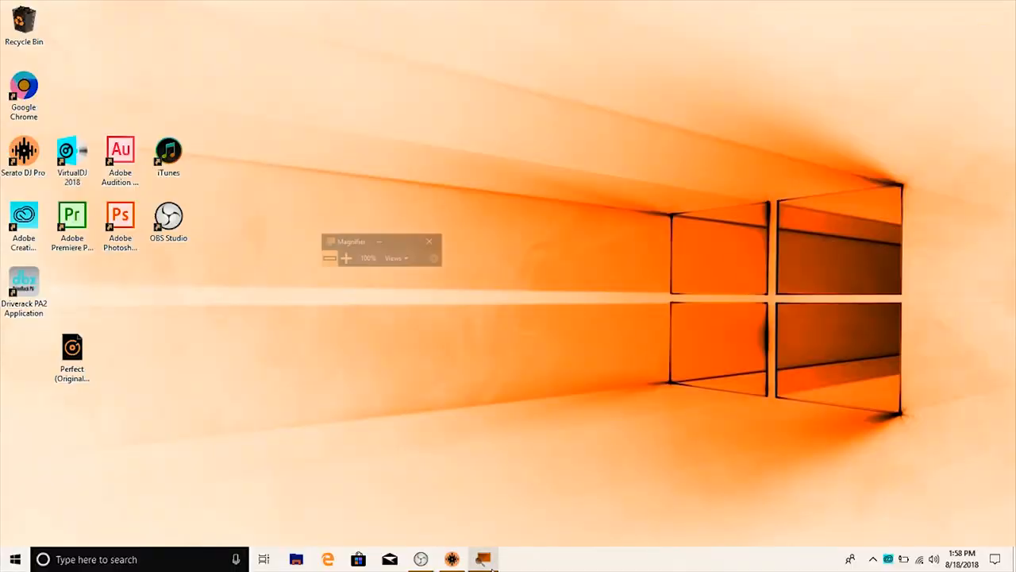
left_click(428, 241)
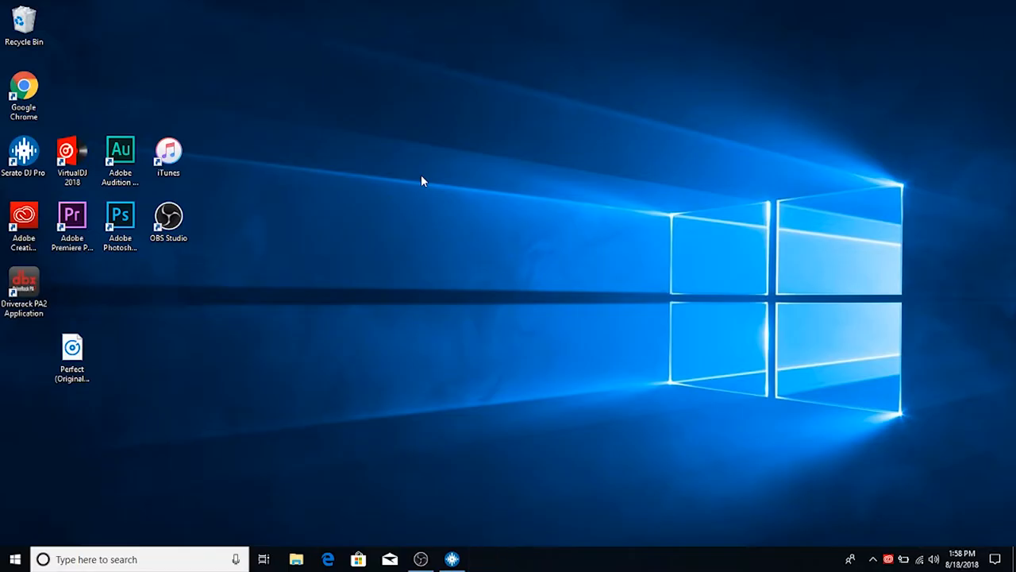
Step: Relaunch Serato DJ Pro from its desktop shortcut in normal dark colours
double_click(26, 151)
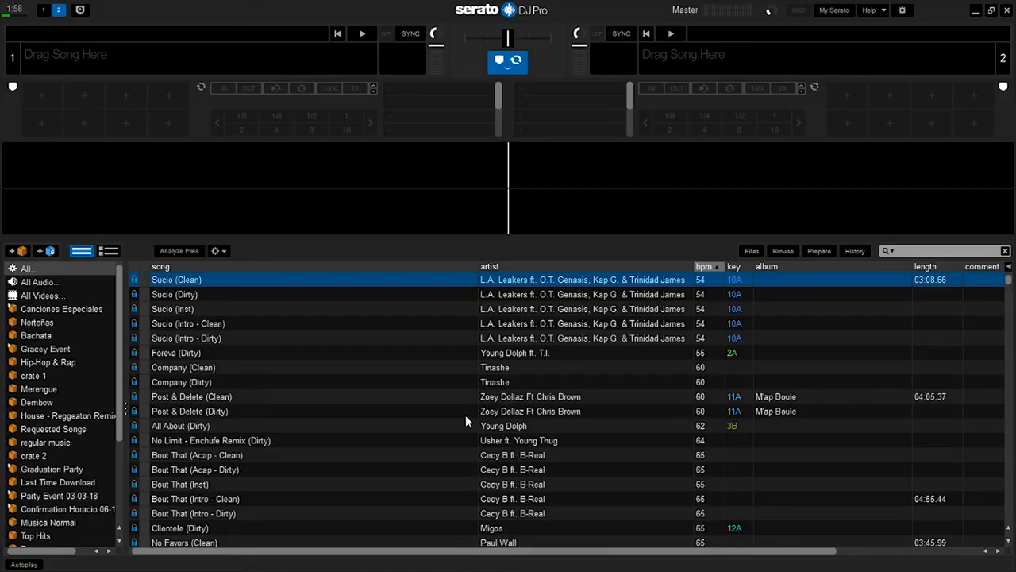
mouse_move(446, 251)
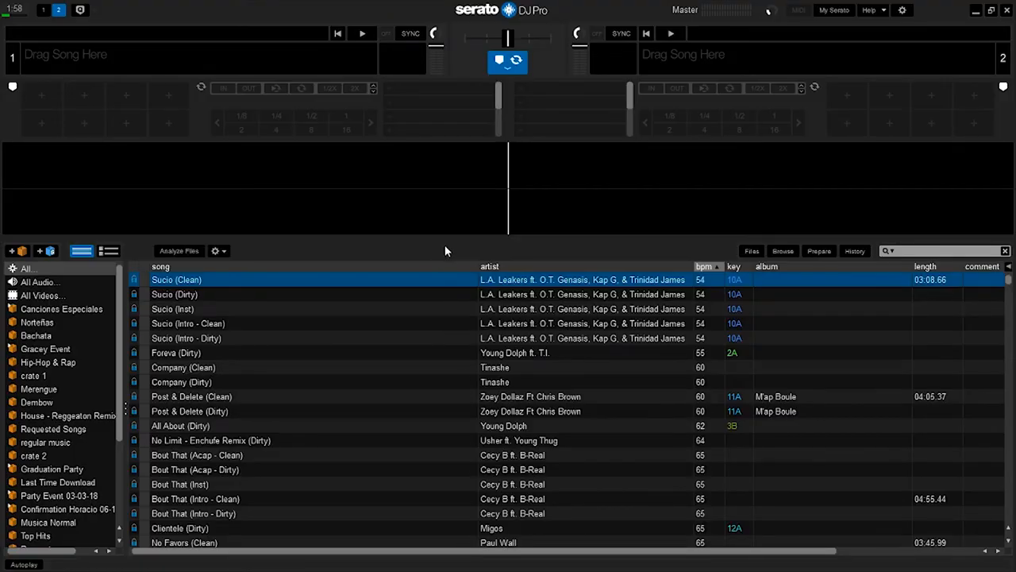
mouse_move(518, 252)
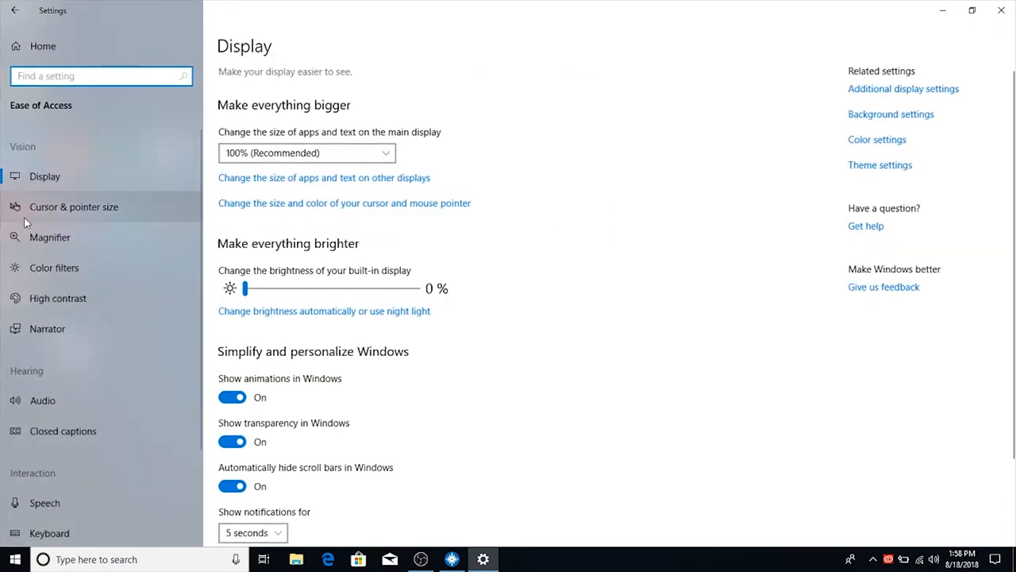
mouse_move(63, 270)
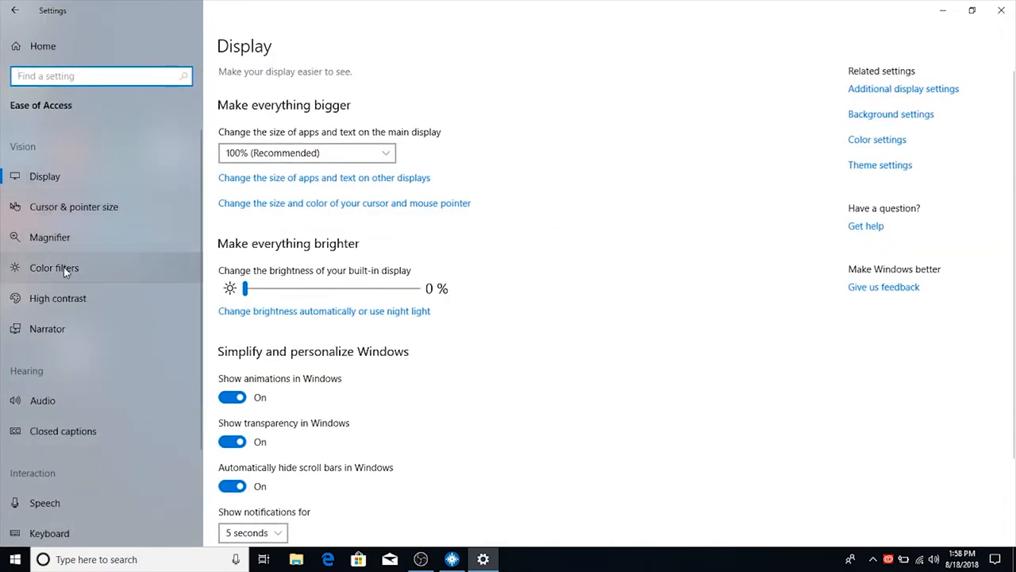
Step: Switch on colour filters in Ease of Access so the screen shows in Grayscale
left_click(54, 267)
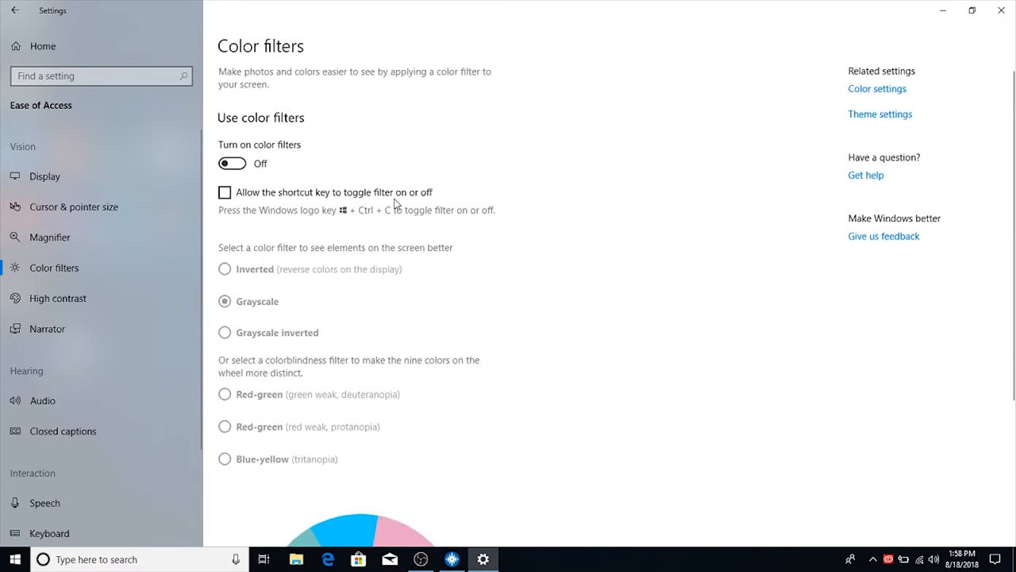
left_click(232, 164)
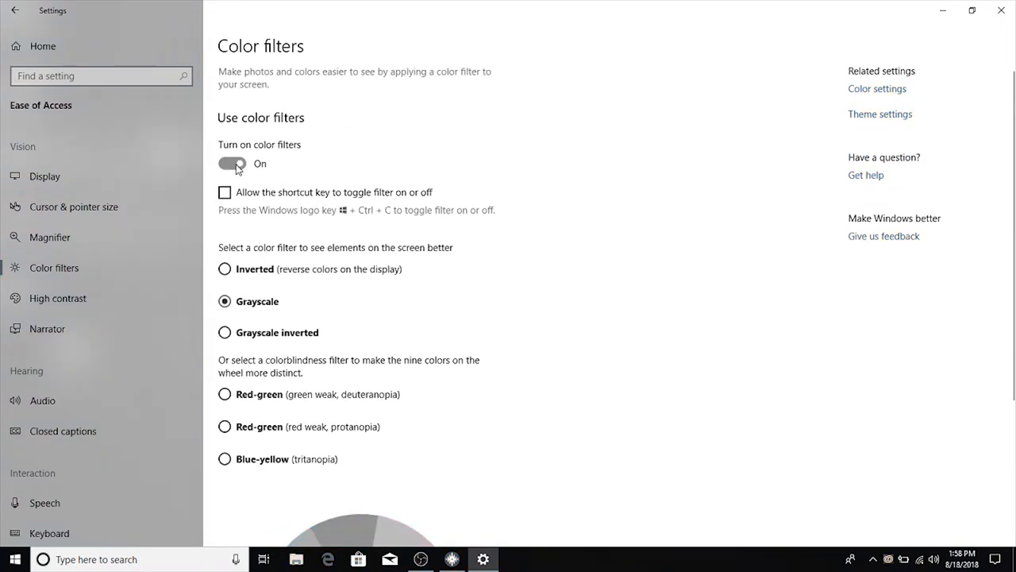
scroll("down", 3)
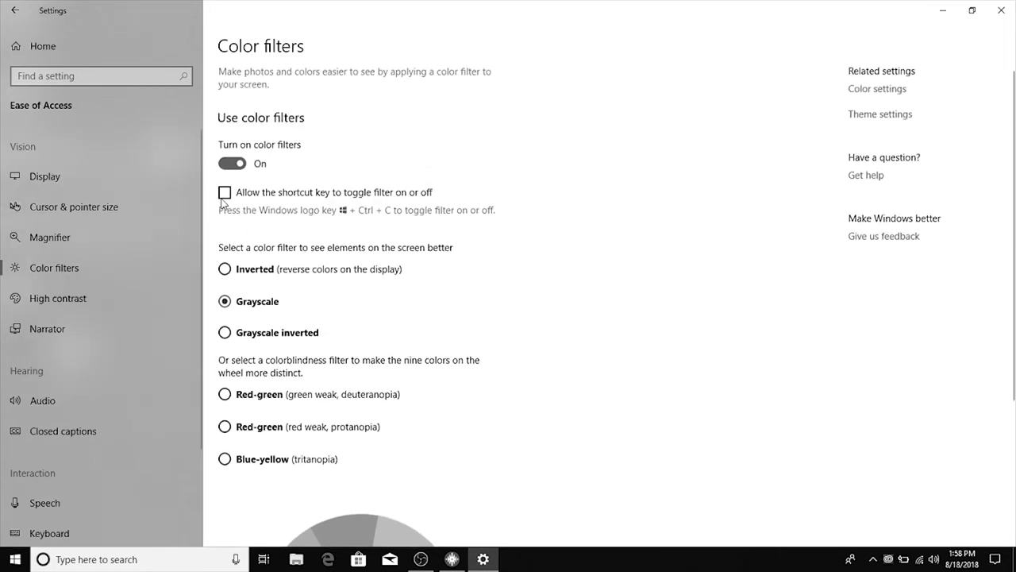
Step: Enable the colour-filter shortcut key, then toggle filters off and back on to Grayscale
left_click(225, 192)
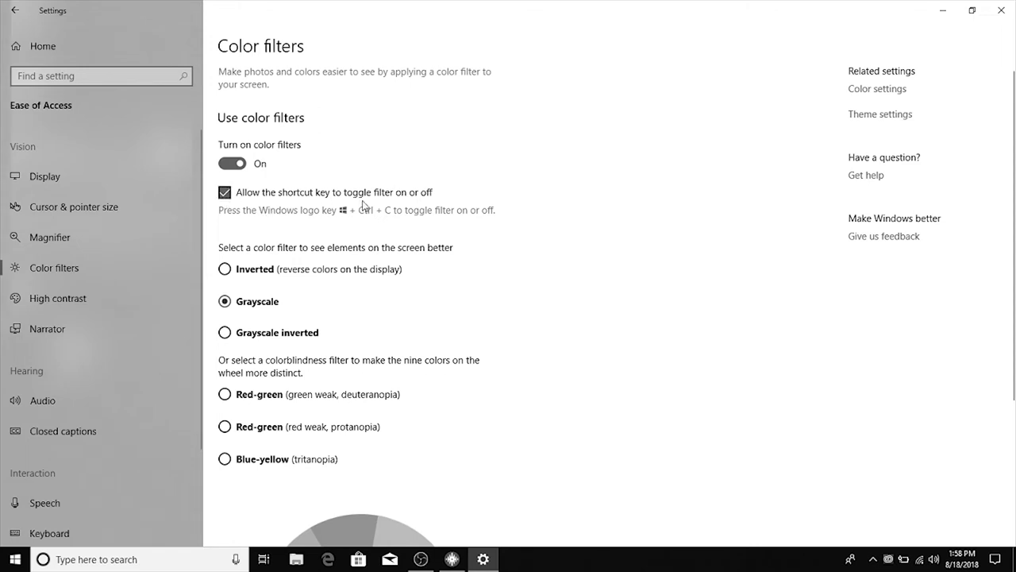
mouse_move(367, 213)
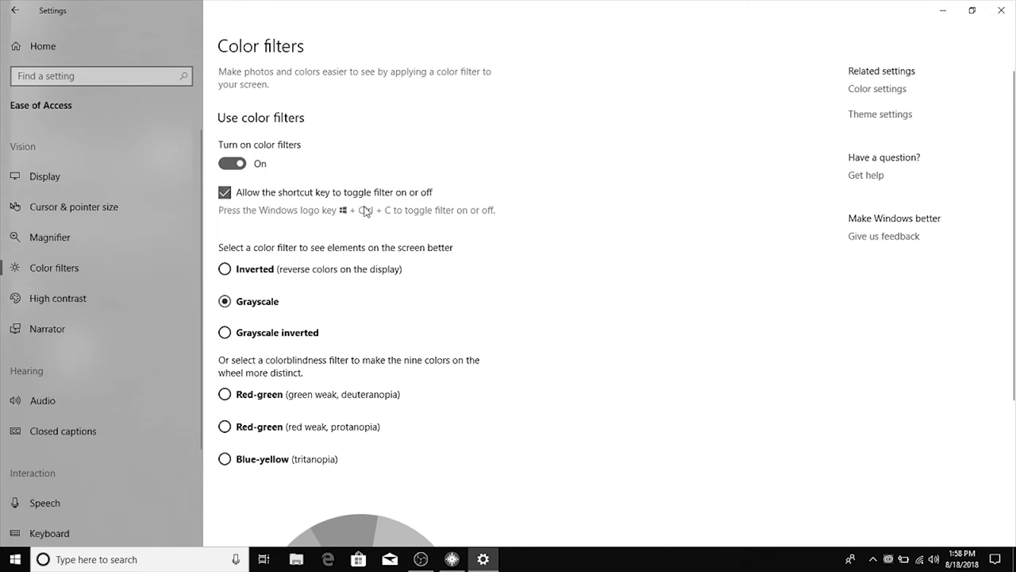
mouse_move(622, 270)
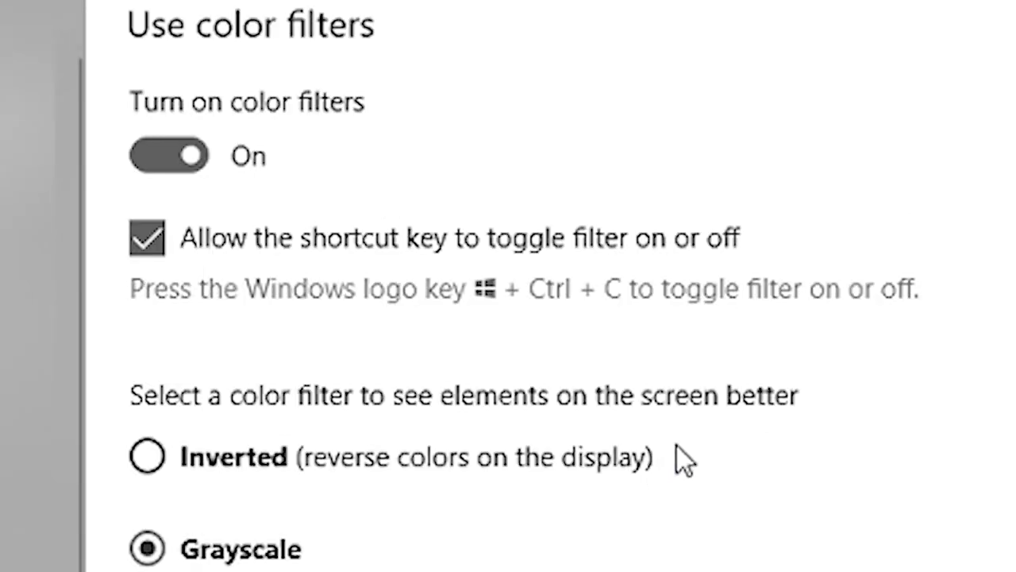
mouse_move(492, 352)
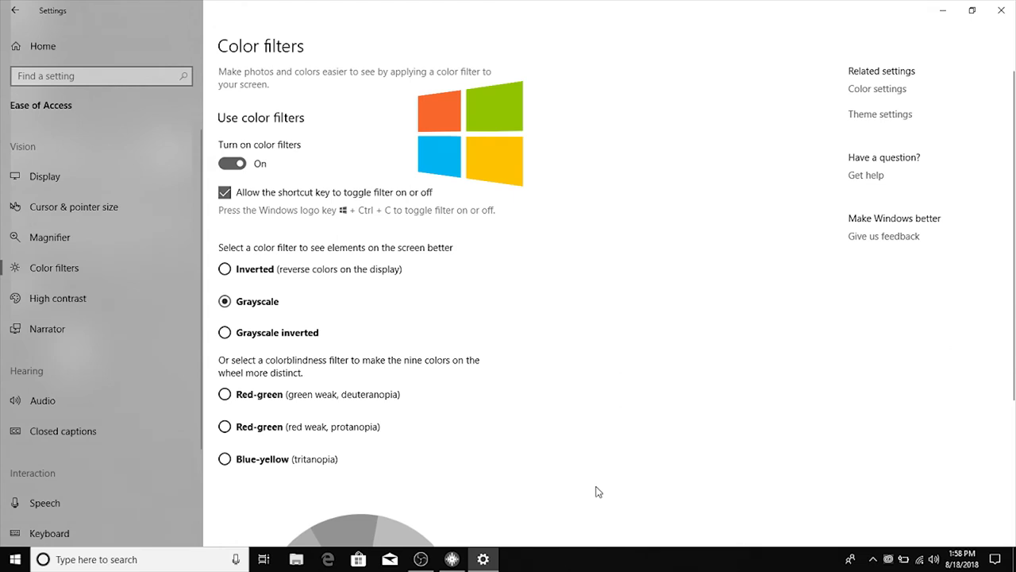
left_click(232, 162)
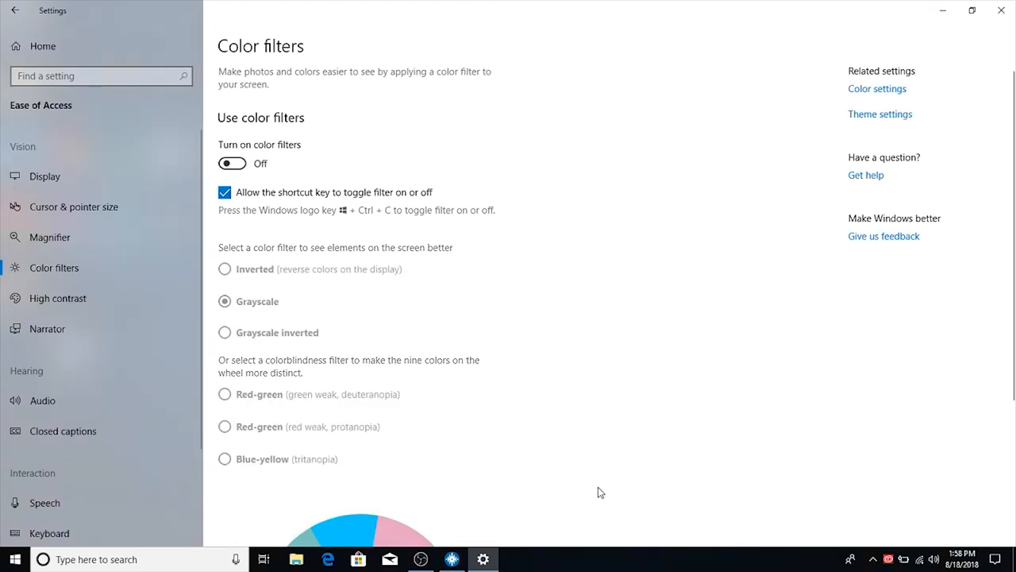
left_click(231, 162)
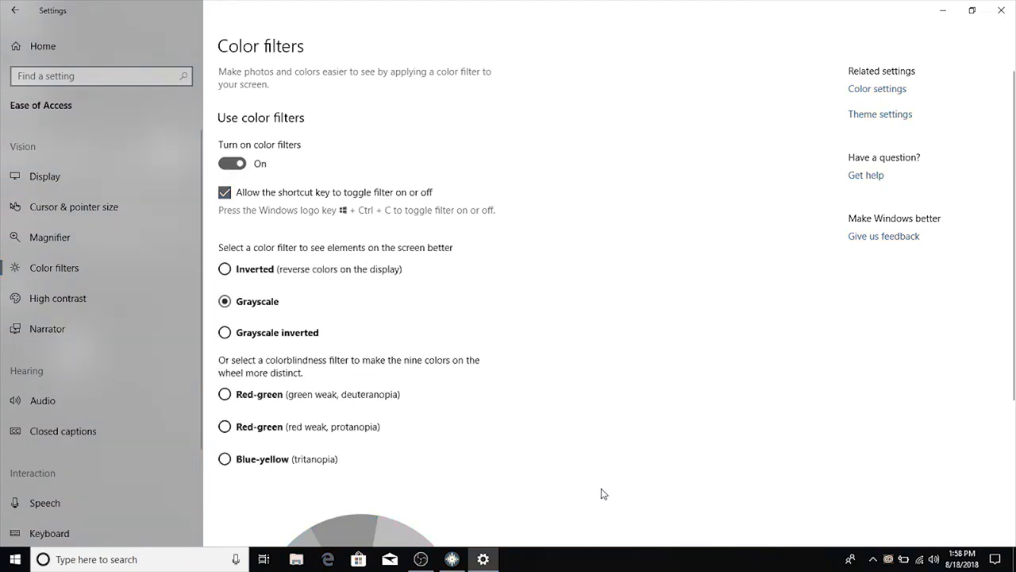
mouse_move(562, 397)
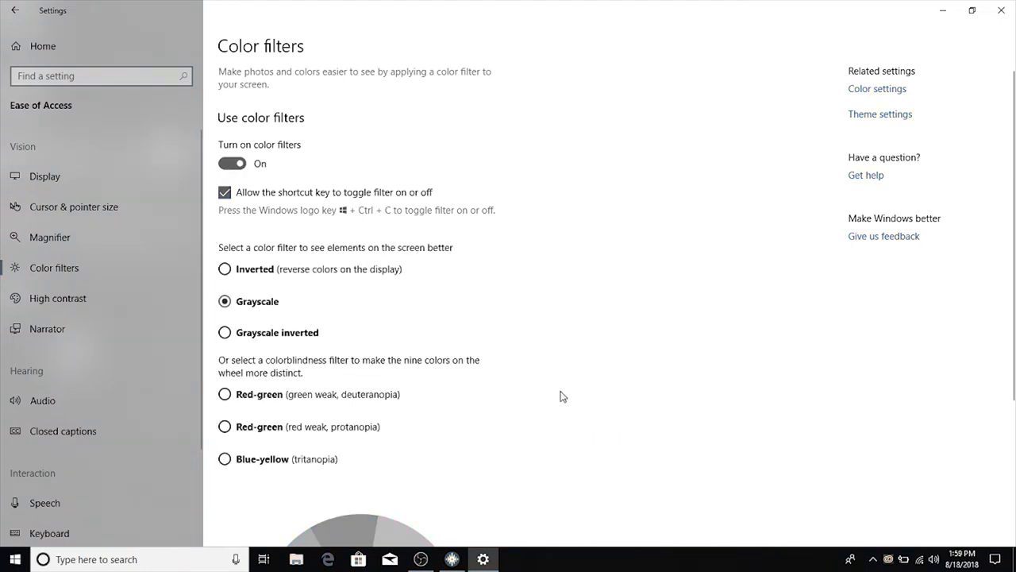
Step: Select the Inverted colour filter so the display shows reversed colours
left_click(225, 268)
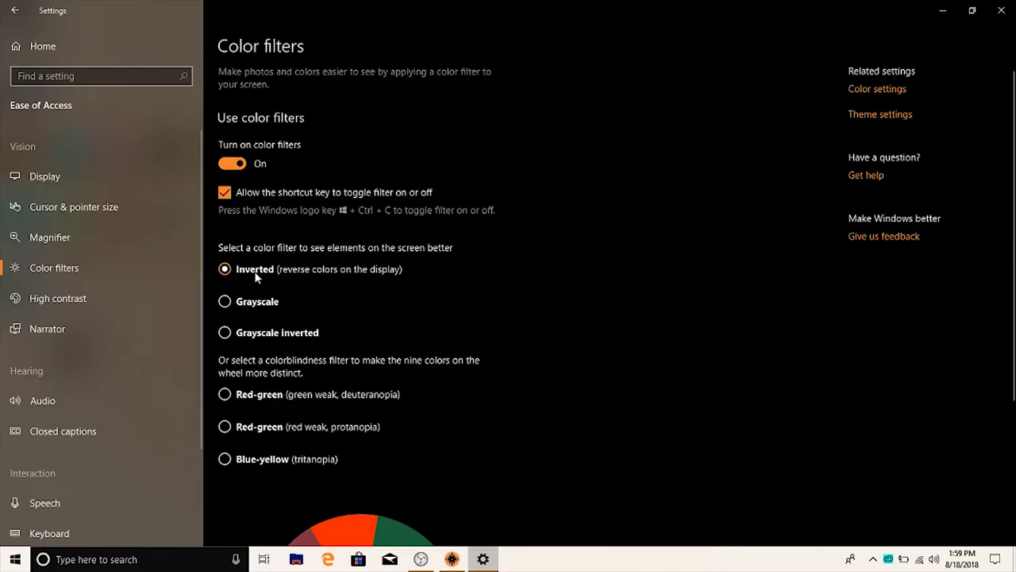
mouse_move(439, 292)
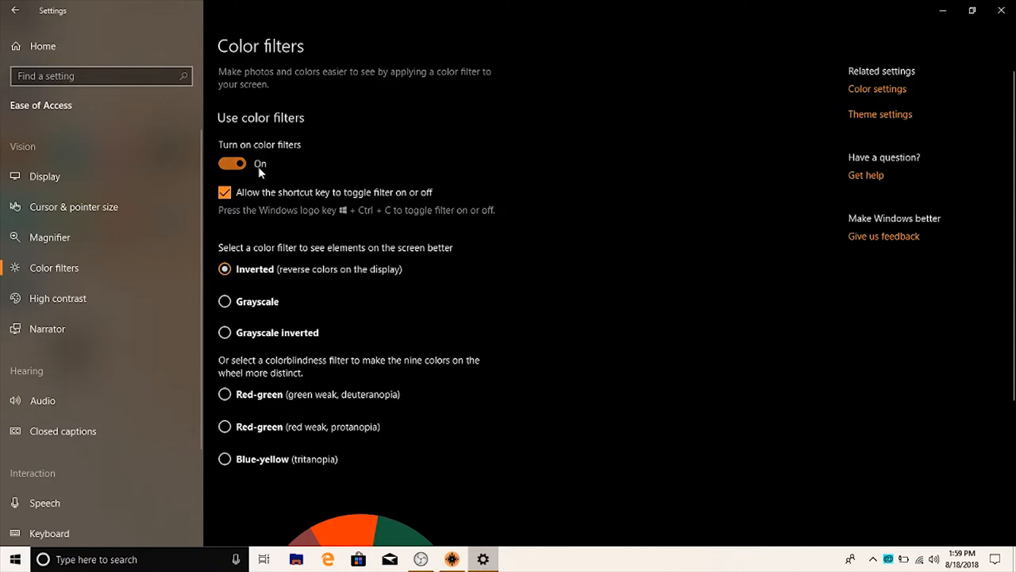
mouse_move(315, 228)
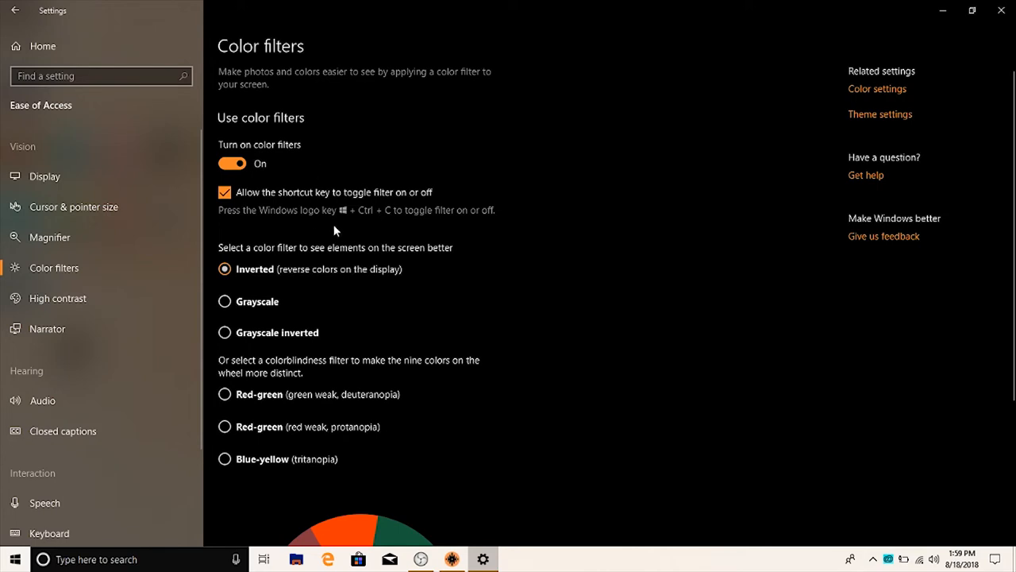
mouse_move(346, 184)
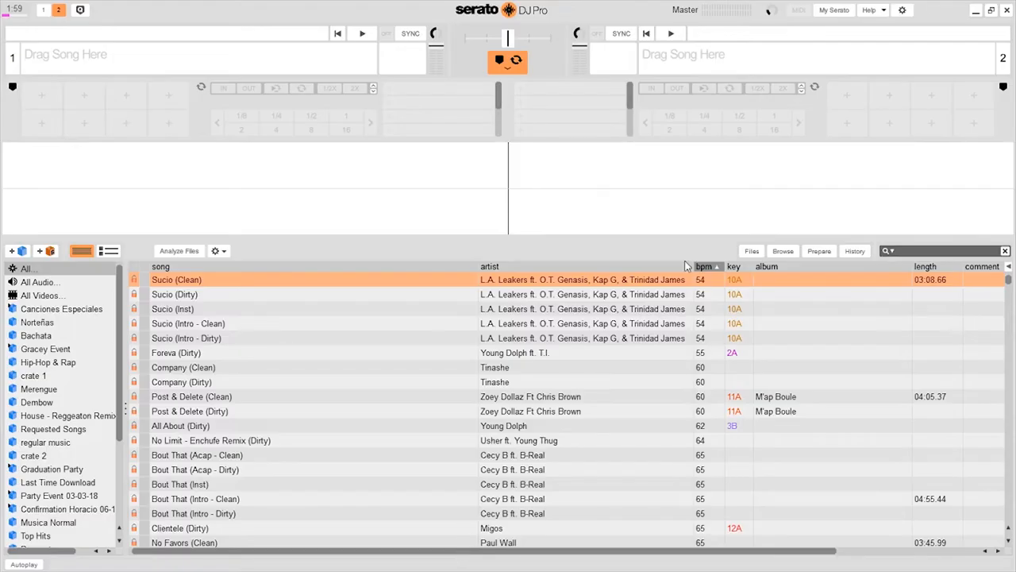
mouse_move(967, 429)
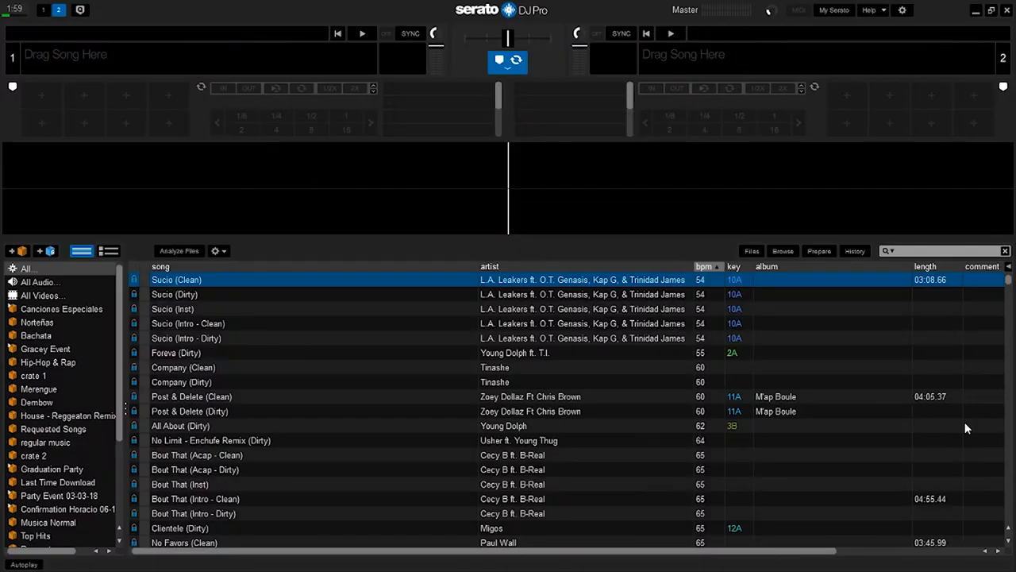
mouse_move(400, 184)
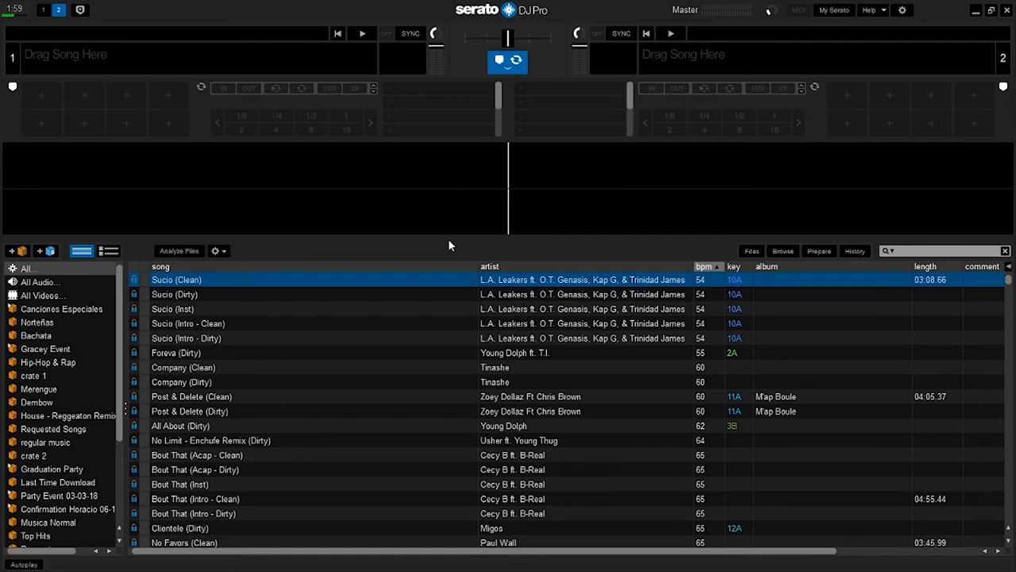
mouse_move(381, 273)
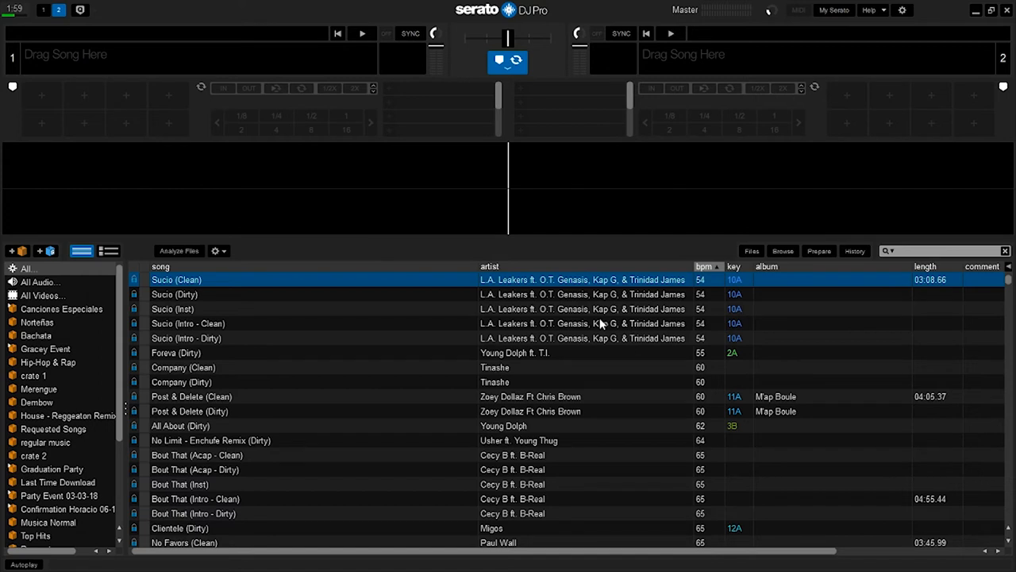
mouse_move(948, 6)
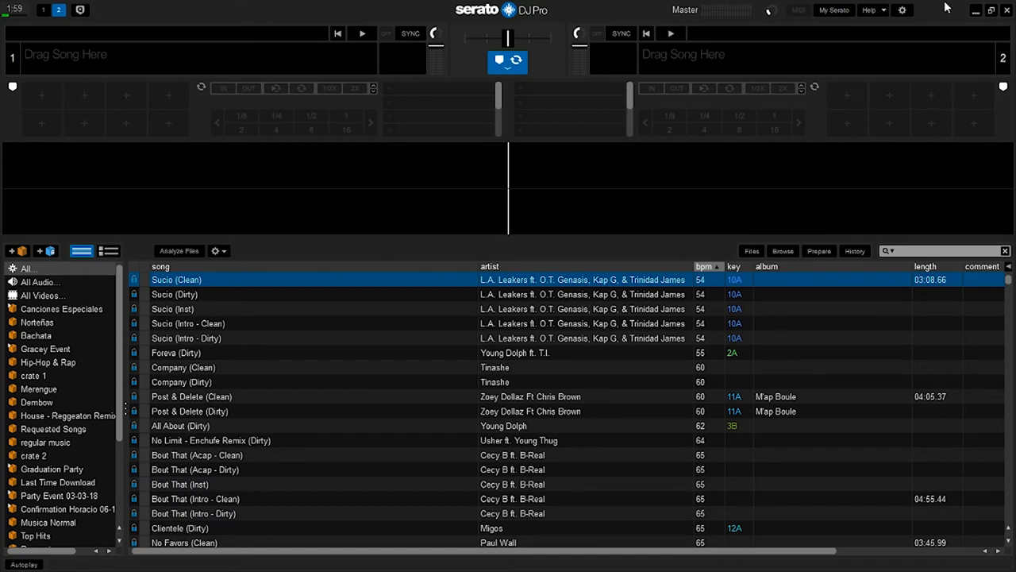
mouse_move(959, 6)
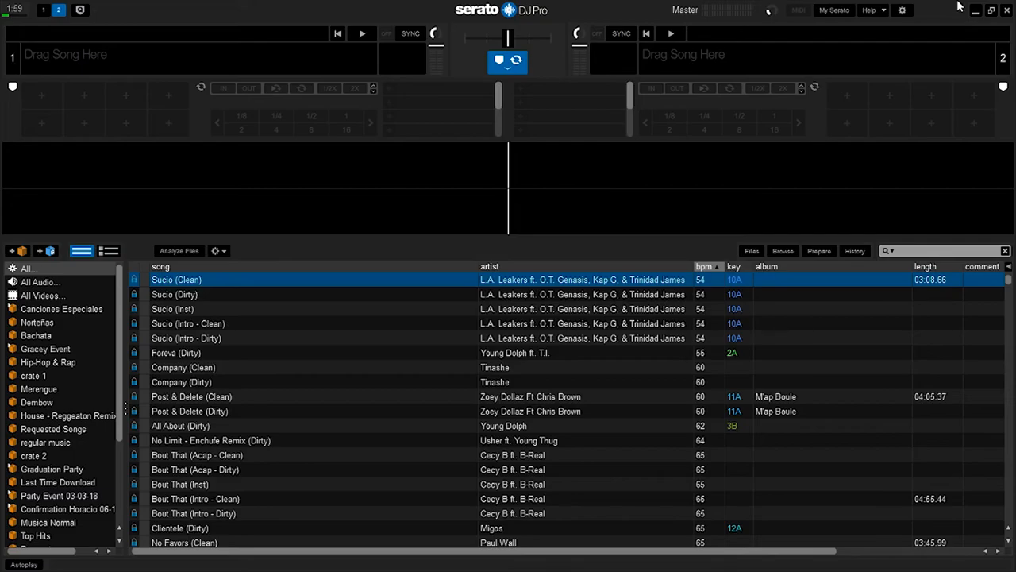